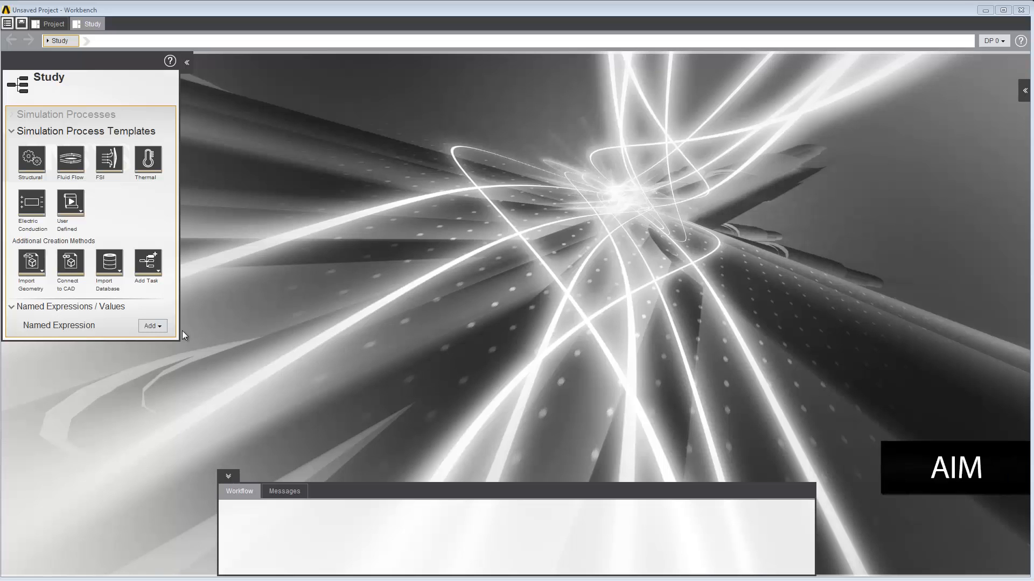
Import the SW3dPS-turbo t28 geometry file into a new Geometry task.
{"action": "left_click", "coordinate": [32, 263]}
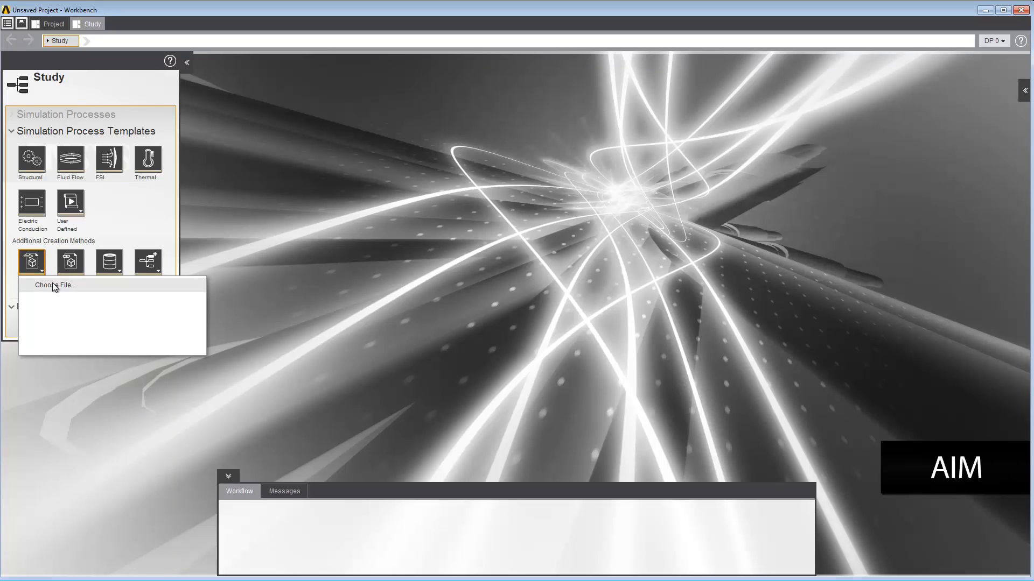
{"action": "left_click", "coordinate": [55, 285]}
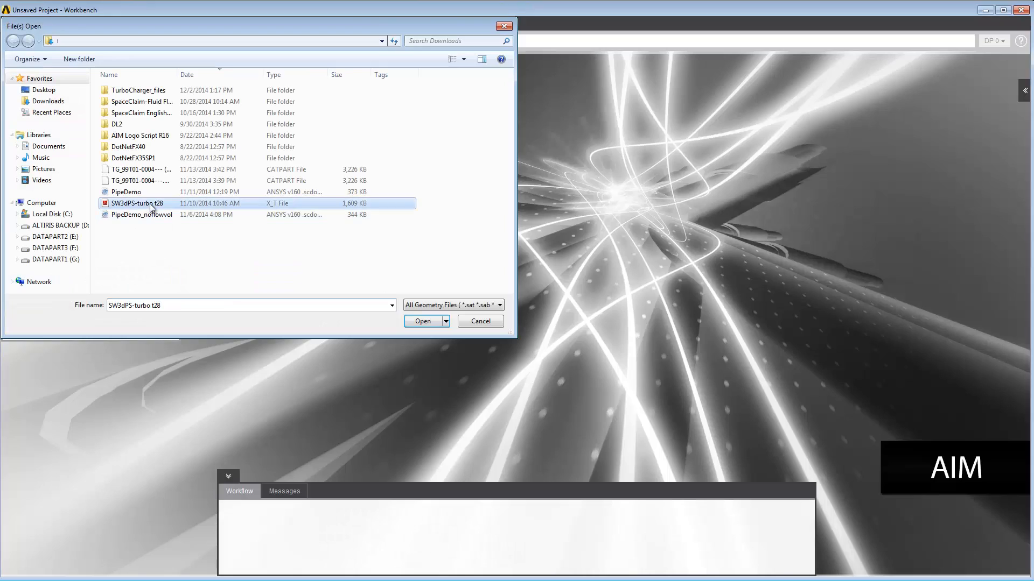
{"action": "left_click", "coordinate": [422, 321]}
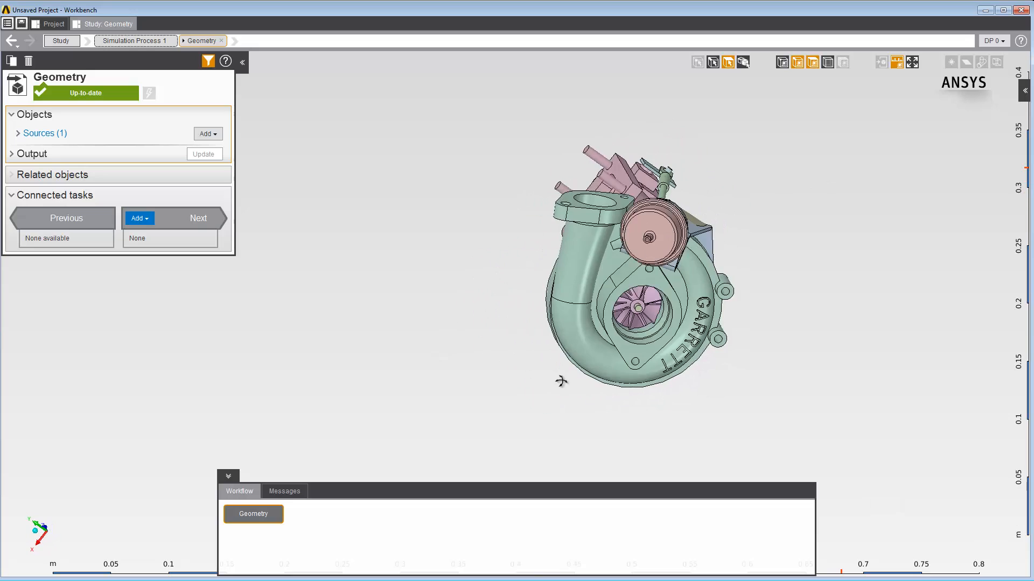
Hide the extra bodies so only the compressor housing shows, and list next tasks.
{"action": "left_click", "coordinate": [744, 62]}
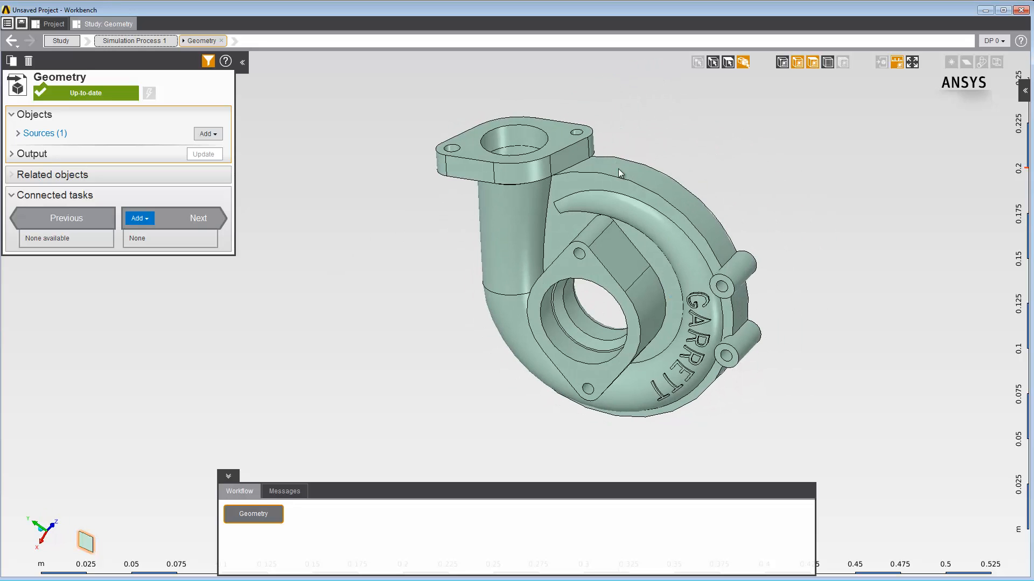
{"action": "left_click", "coordinate": [138, 218]}
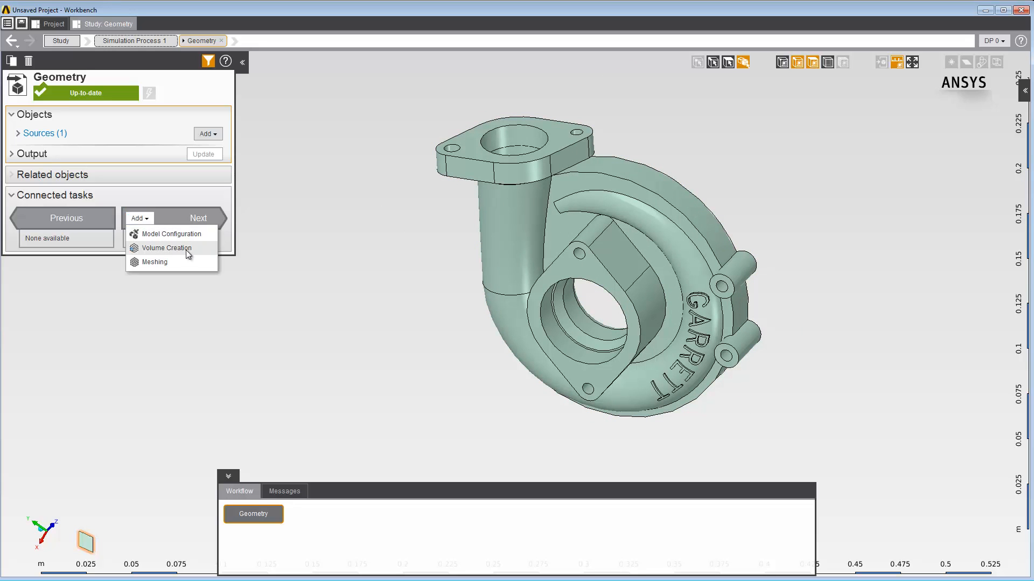
Add a Volume Creation task after Geometry and list construction geometry types.
{"action": "left_click", "coordinate": [167, 247]}
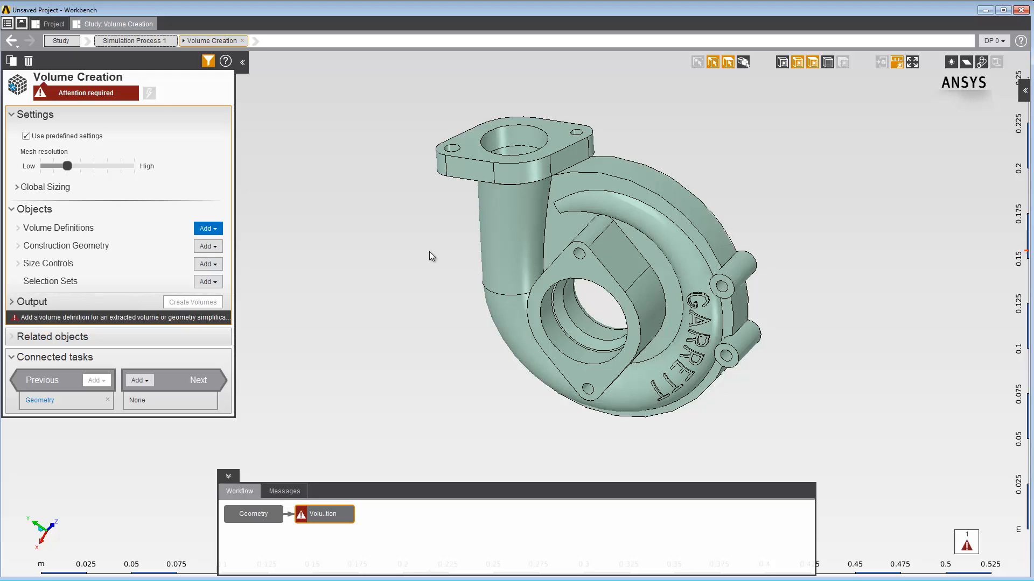
{"action": "right_click", "coordinate": [429, 256]}
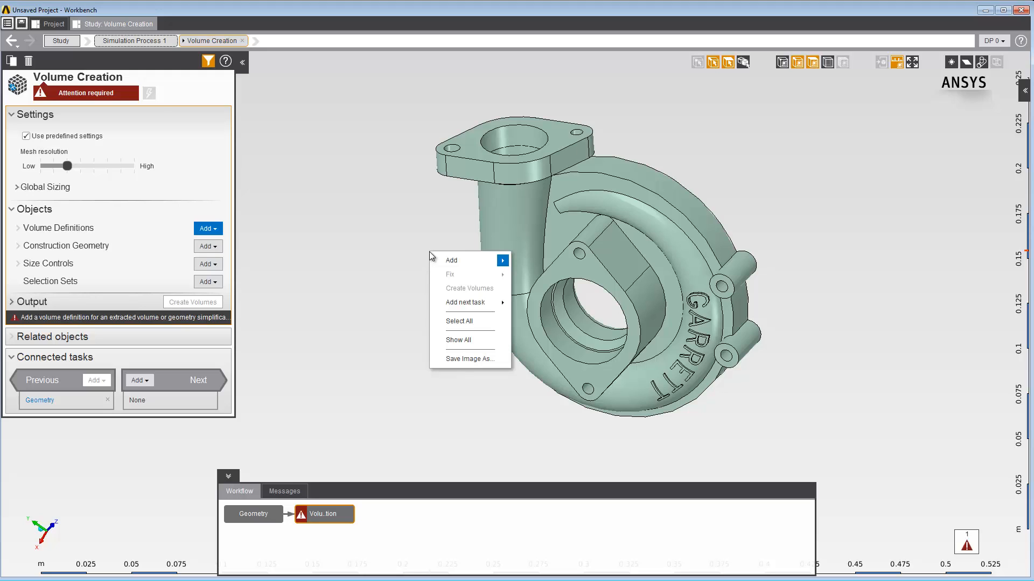
{"action": "mouse_move", "coordinate": [450, 259]}
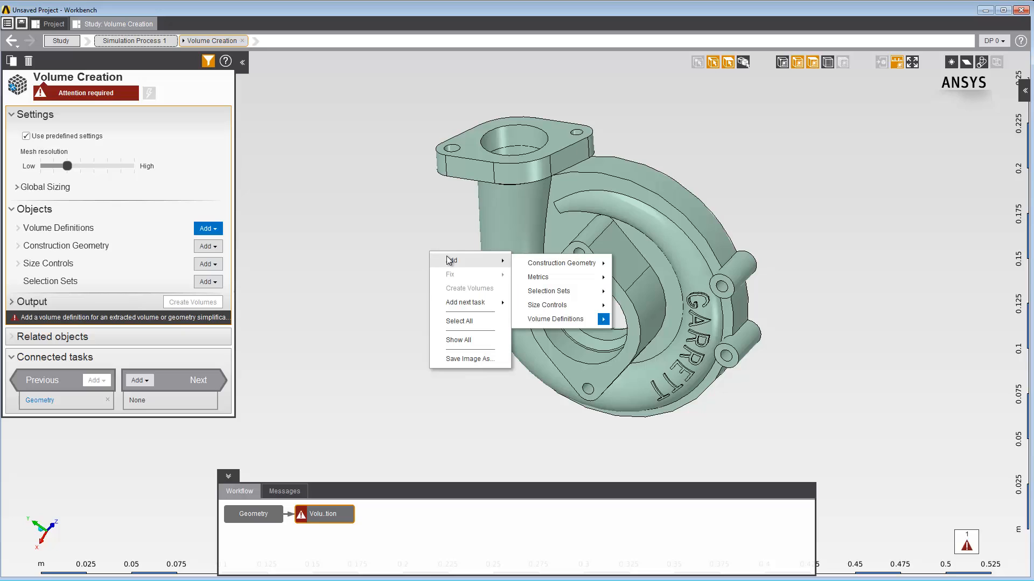
{"action": "mouse_move", "coordinate": [562, 264]}
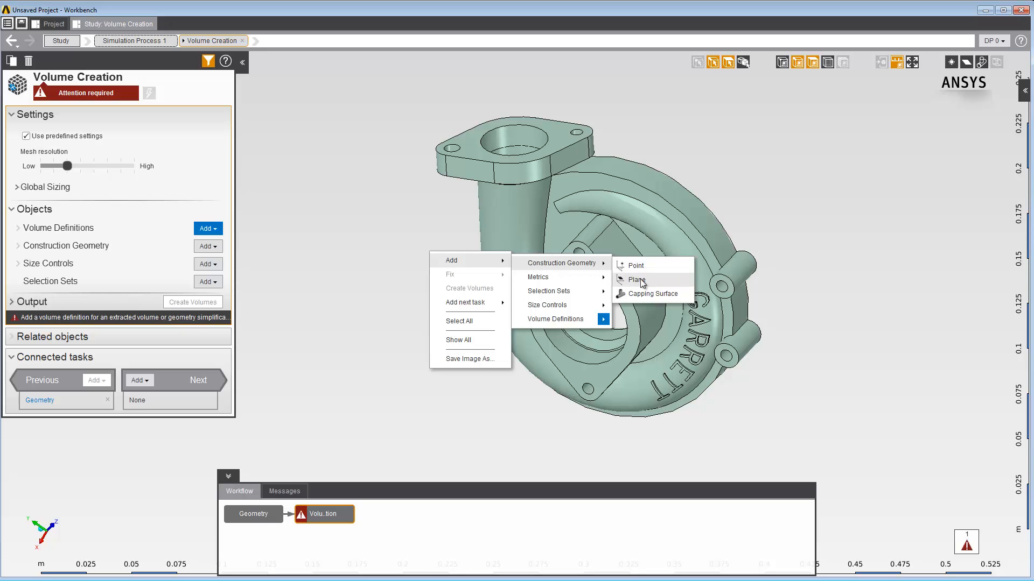
{"action": "mouse_move", "coordinate": [676, 297]}
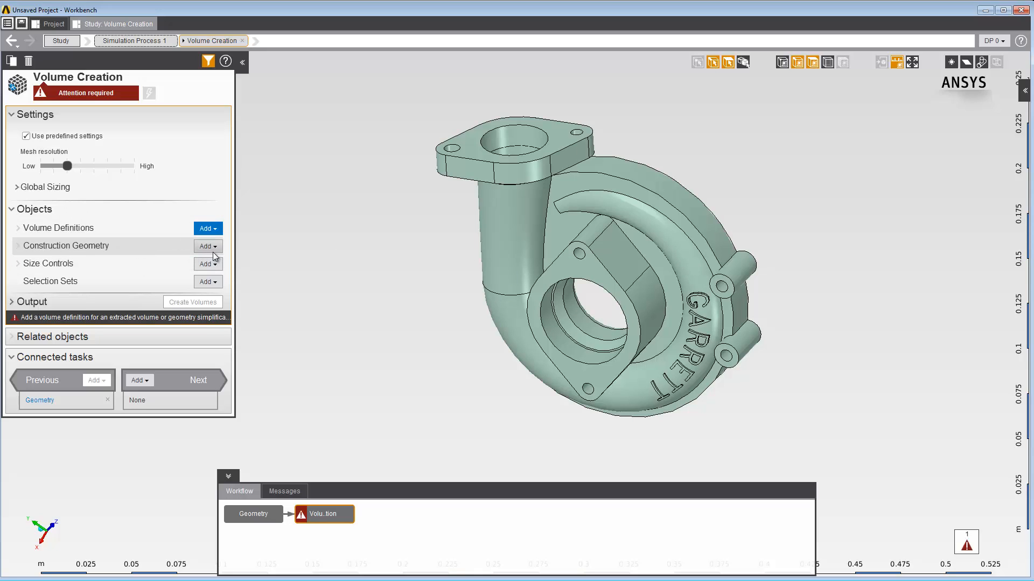
{"action": "left_click", "coordinate": [205, 246]}
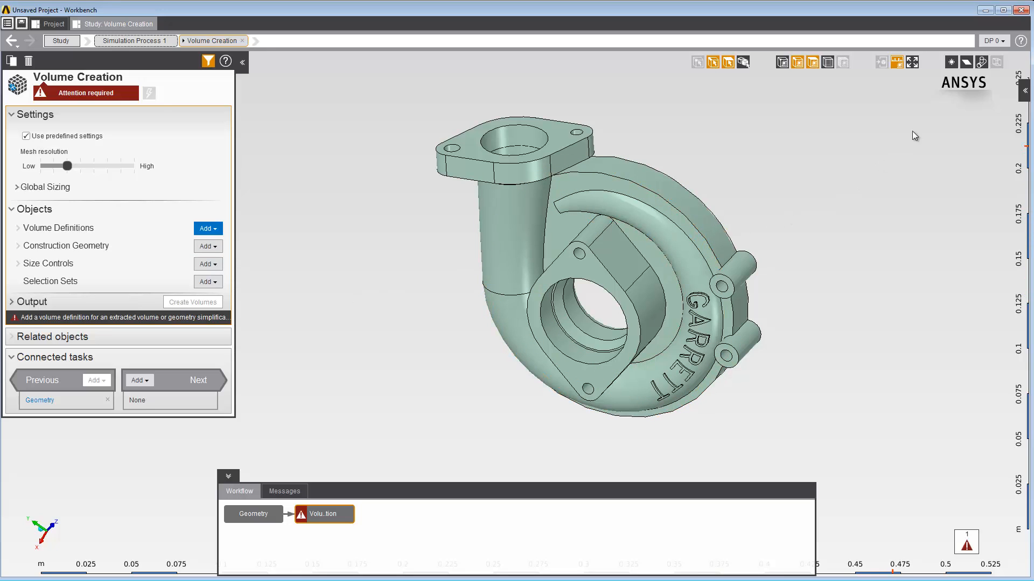
{"action": "mouse_move", "coordinate": [982, 62]}
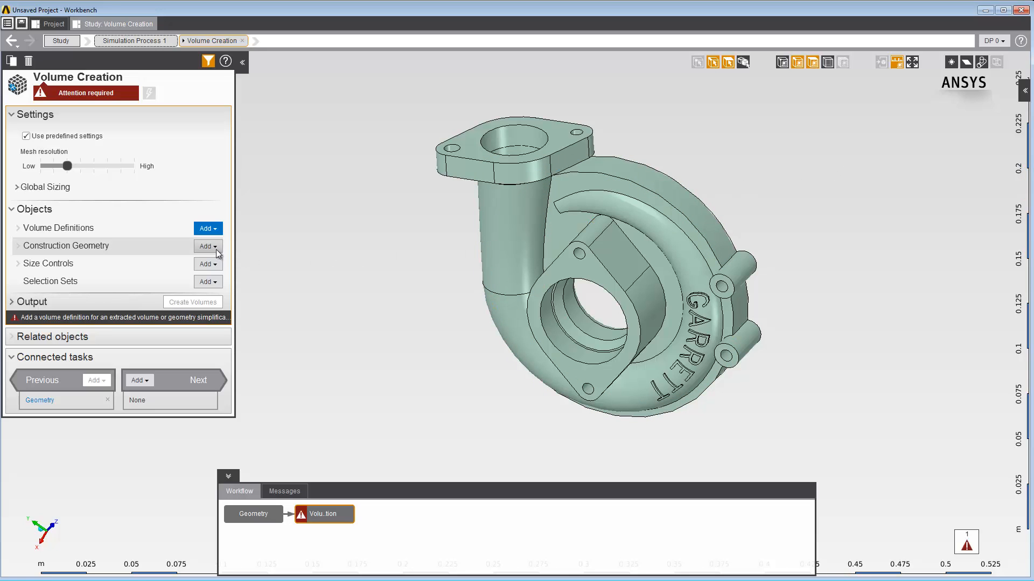
{"action": "left_click", "coordinate": [206, 246]}
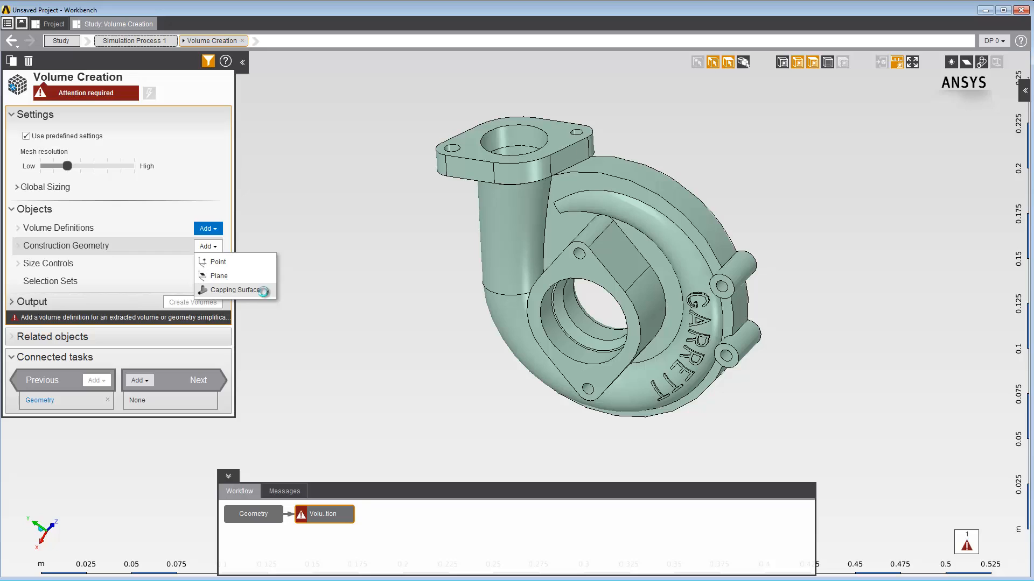
Create Capping Surface 1 with its selection method set to Edges.
{"action": "left_click", "coordinate": [233, 290]}
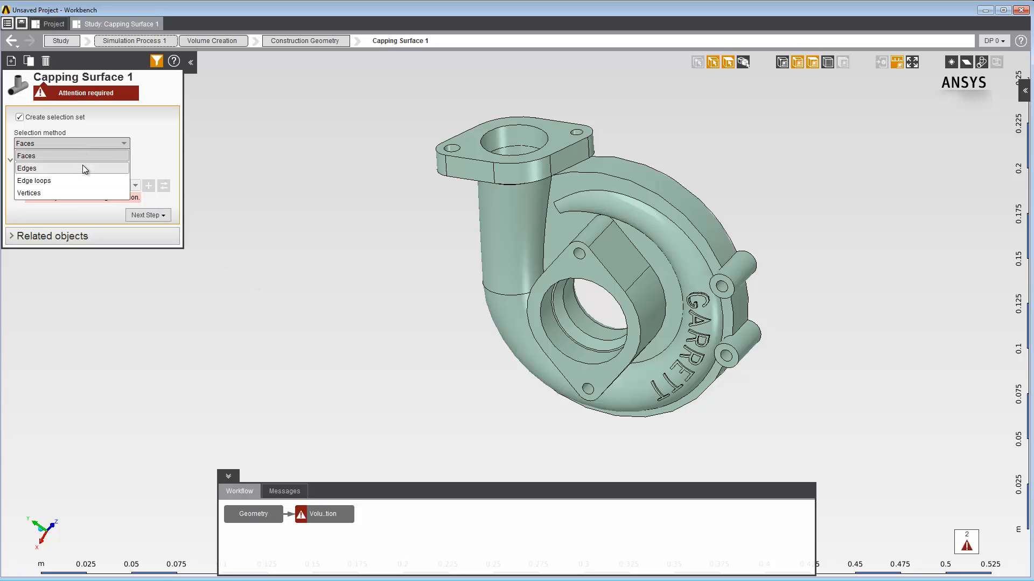
{"action": "left_click", "coordinate": [26, 168]}
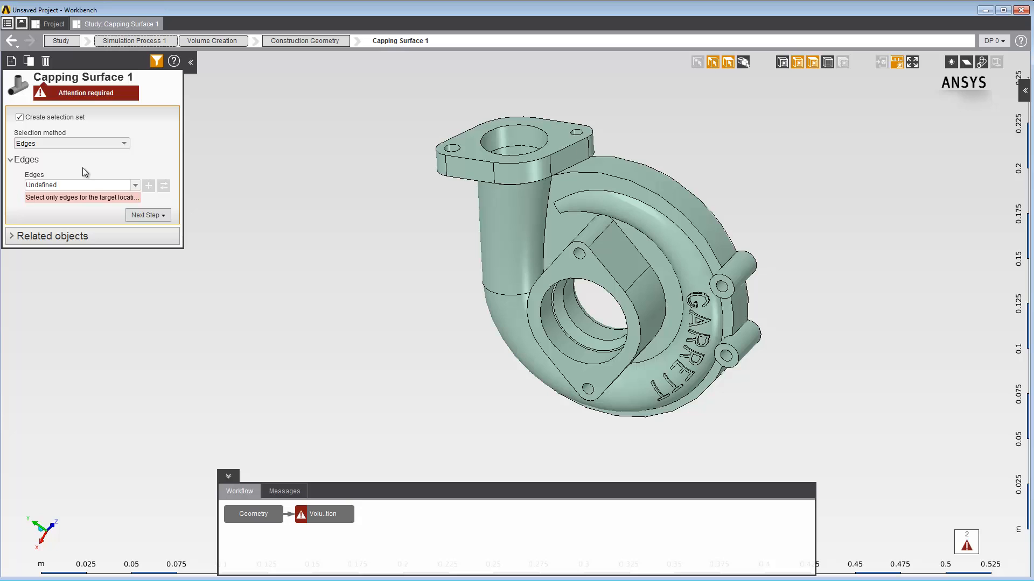
{"action": "mouse_move", "coordinate": [259, 253]}
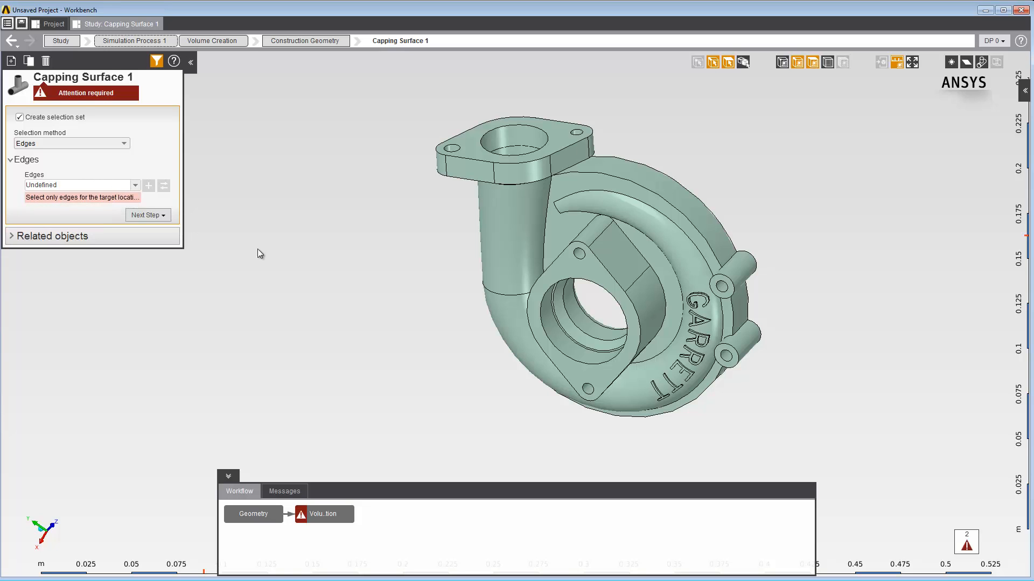
Select the three inlet and outlet boundary edges to define Capping Surface 1.
{"action": "left_click", "coordinate": [576, 323]}
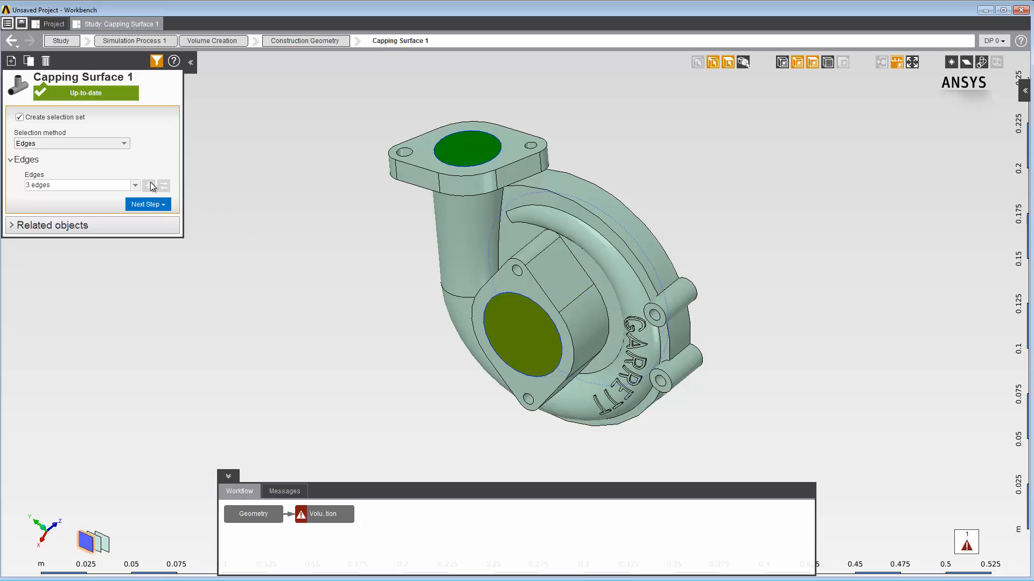
{"action": "mouse_move", "coordinate": [56, 124]}
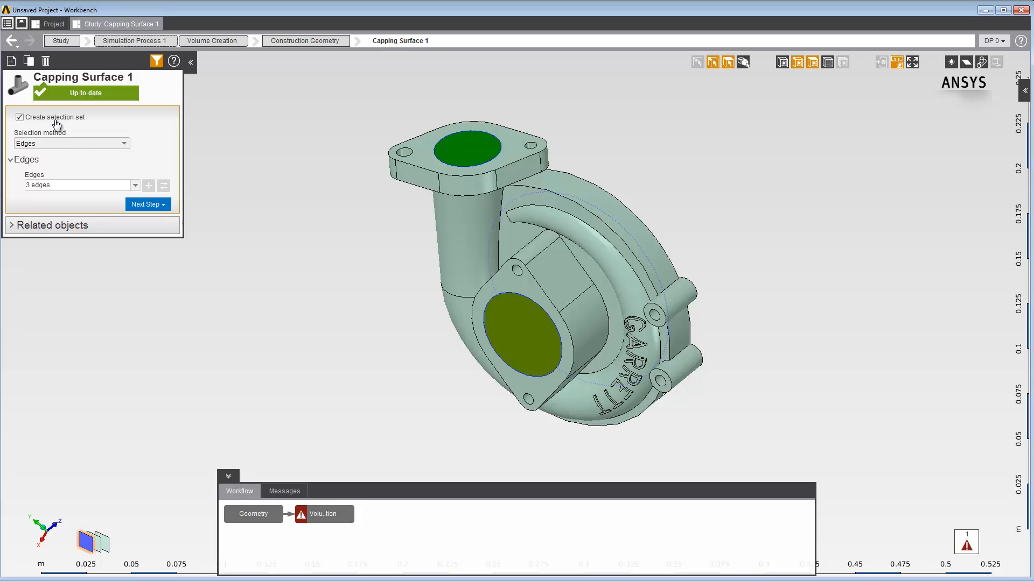
{"action": "mouse_move", "coordinate": [66, 130]}
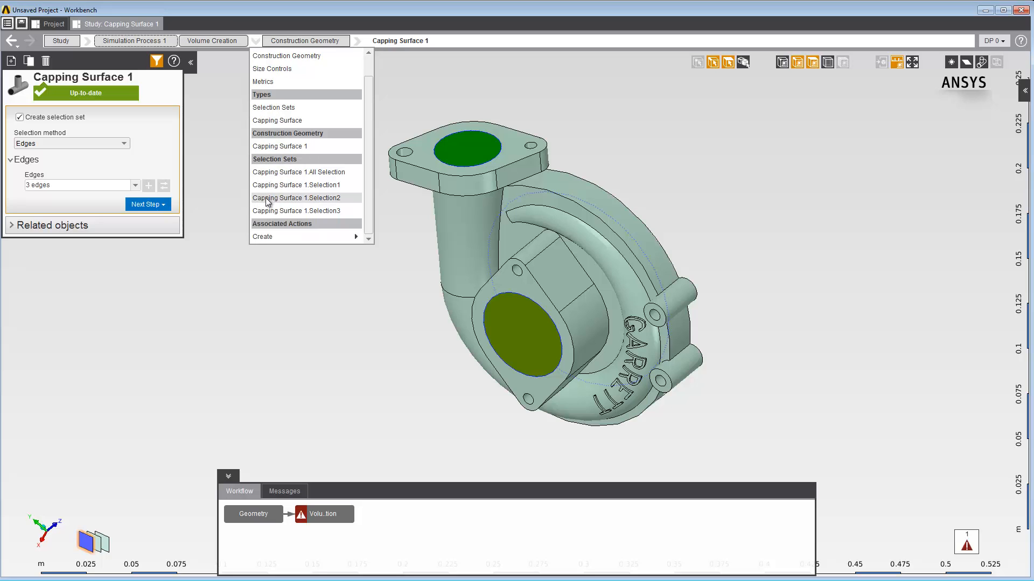
{"action": "mouse_move", "coordinate": [274, 242]}
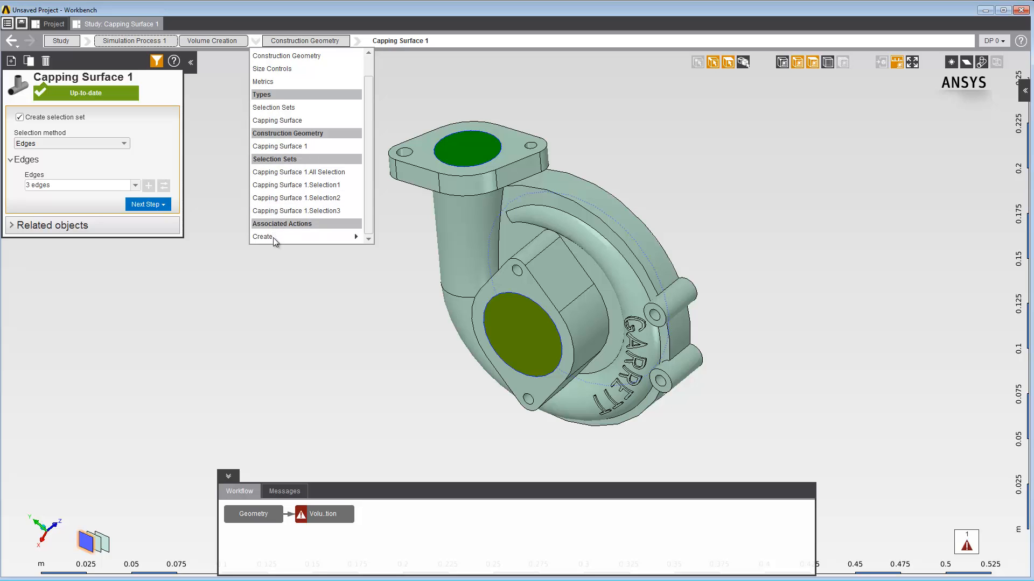
{"action": "left_click", "coordinate": [276, 278]}
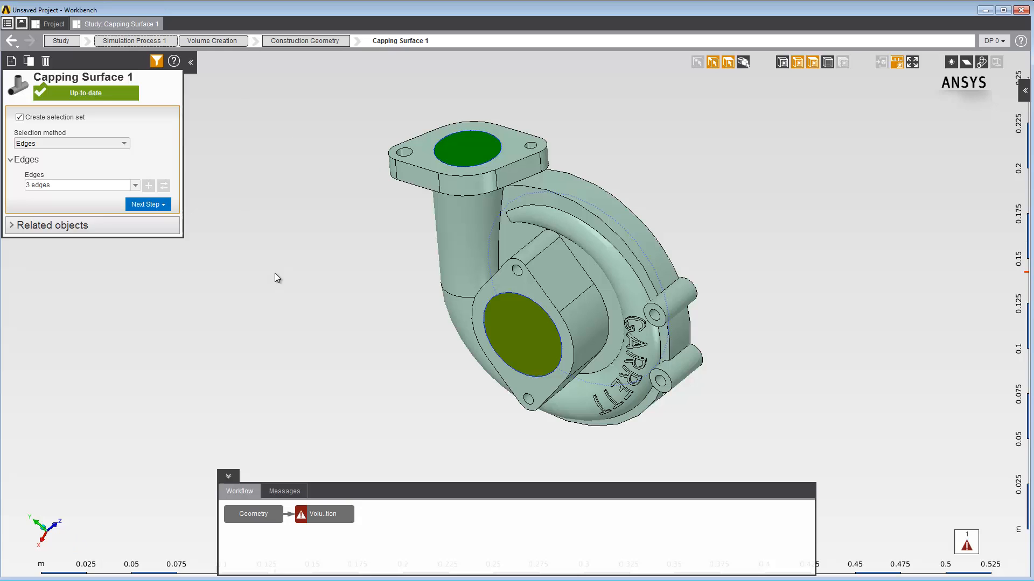